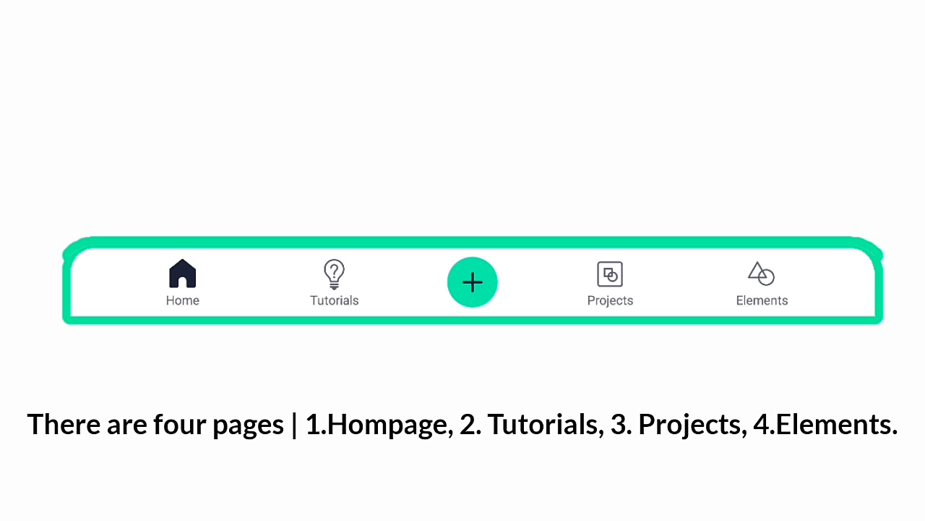
# - Browse the app's main pages and land on the Projects list
pyautogui.click(472, 282)
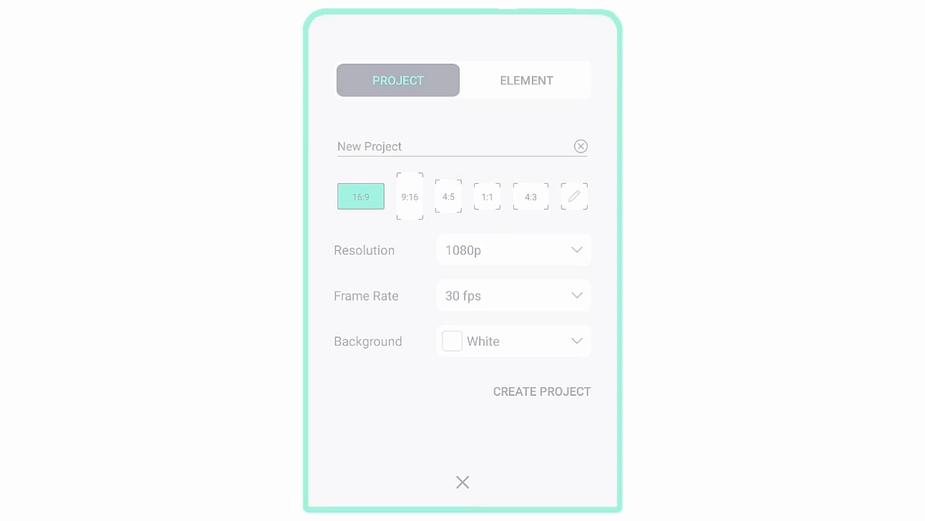
pyautogui.click(463, 482)
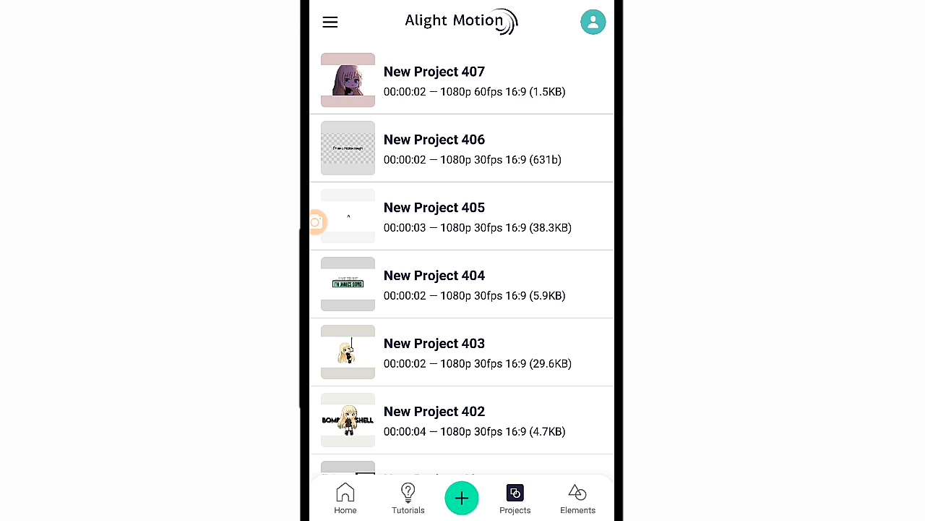
# - Start New Project 408 keeping 16:9, 1080p, 30 fps and a White background after reviewing each dropdown
pyautogui.click(461, 498)
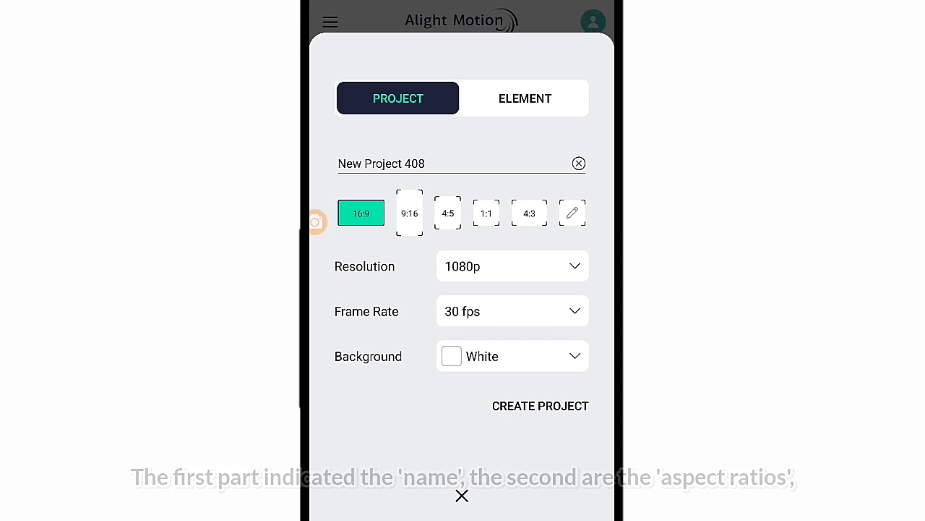
pyautogui.click(512, 266)
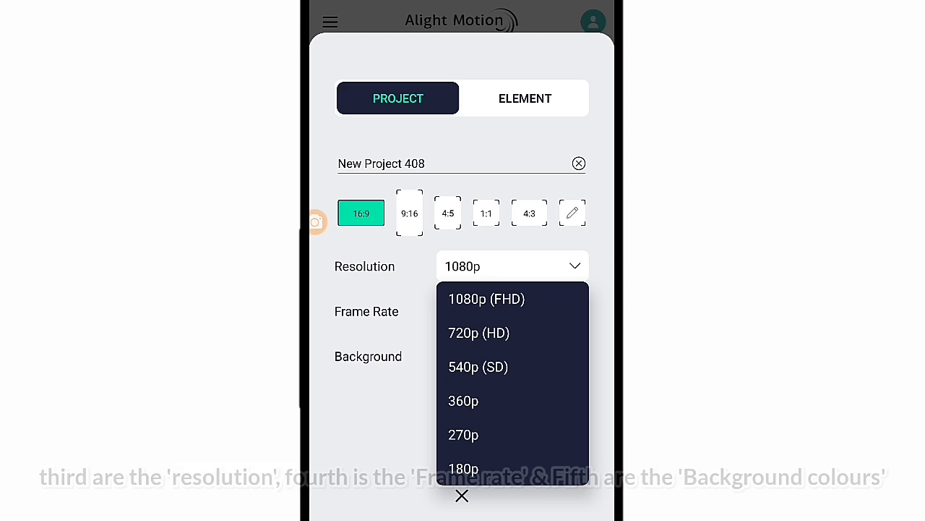
pyautogui.click(512, 311)
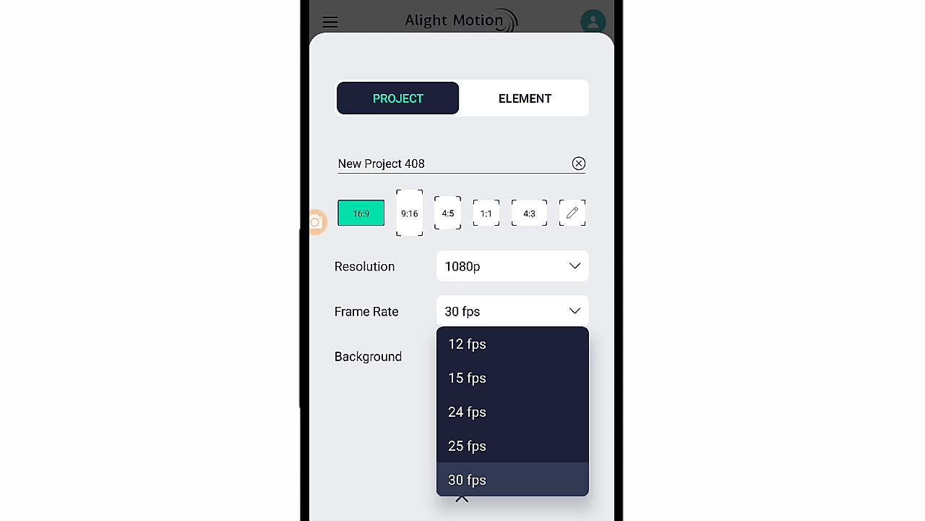
pyautogui.click(512, 356)
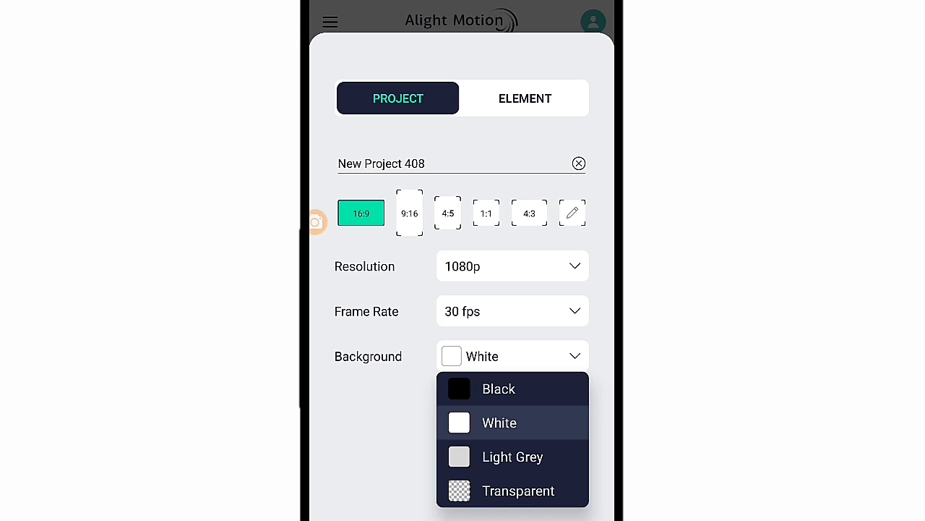
pyautogui.click(499, 422)
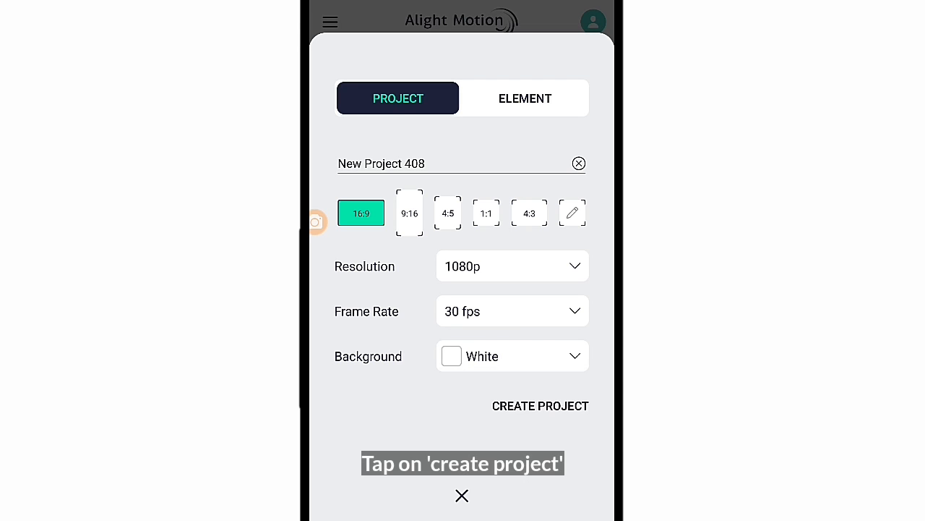
pyautogui.click(540, 405)
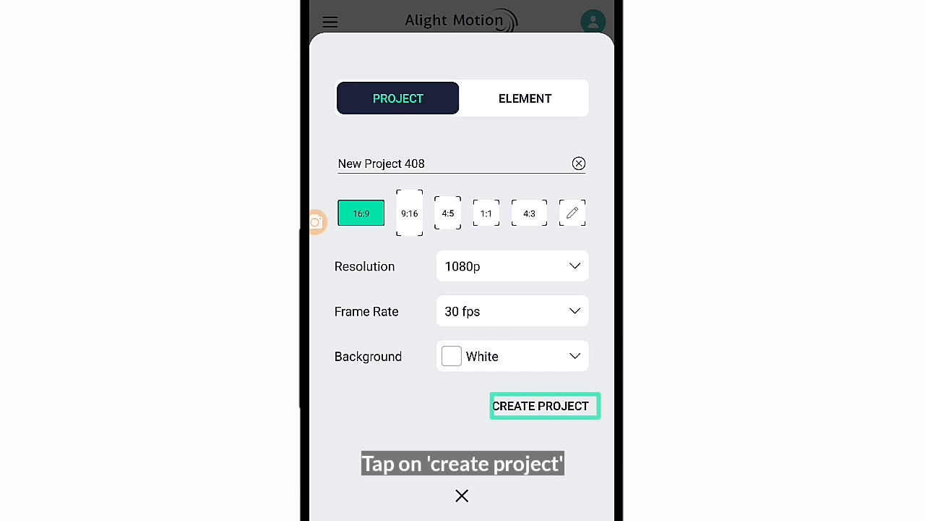
pyautogui.click(543, 404)
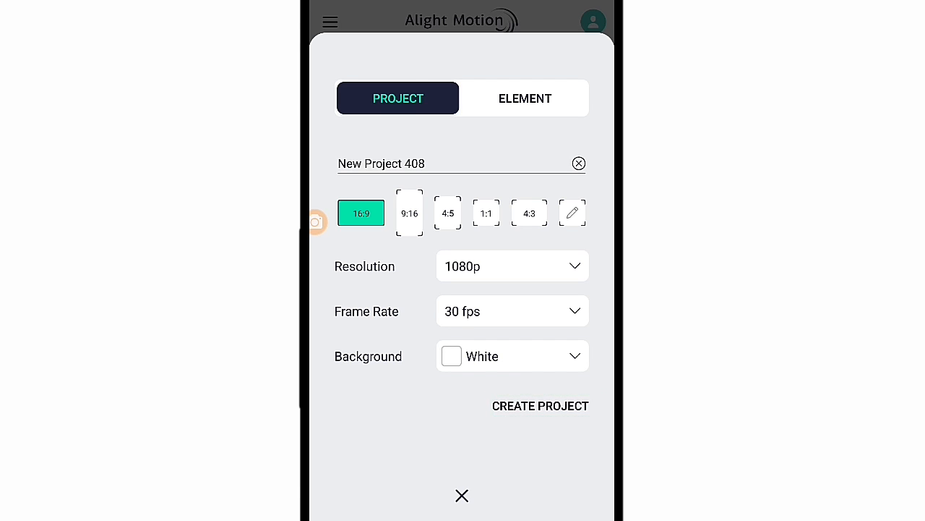
# - Create the project and bring up the add-layer choices in the editor
pyautogui.click(541, 405)
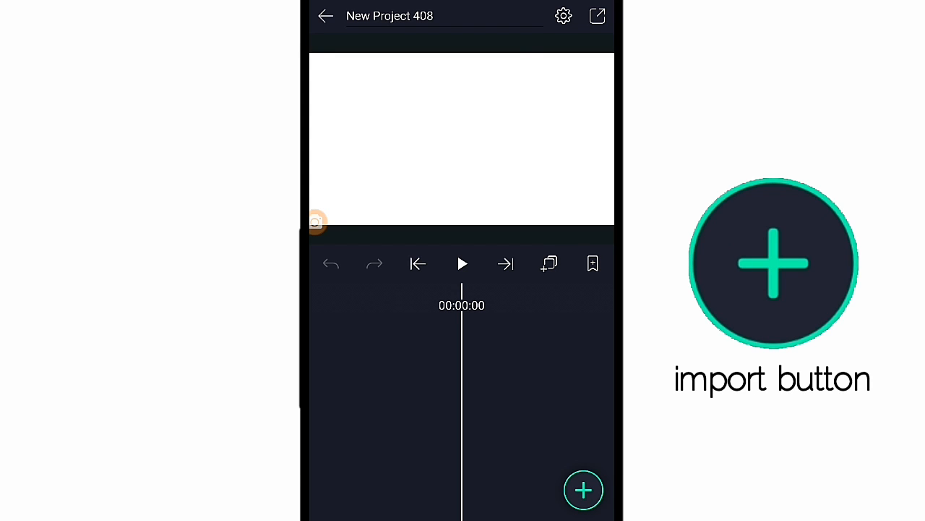
pyautogui.click(583, 488)
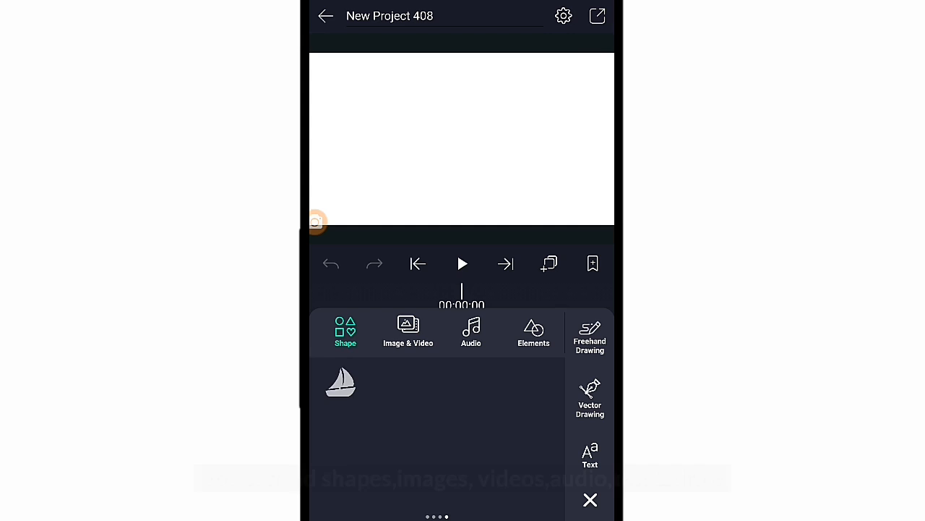
# - Browse the Shape, Image & Video, Audio and Elements categories, ending back on Shape
pyautogui.click(344, 331)
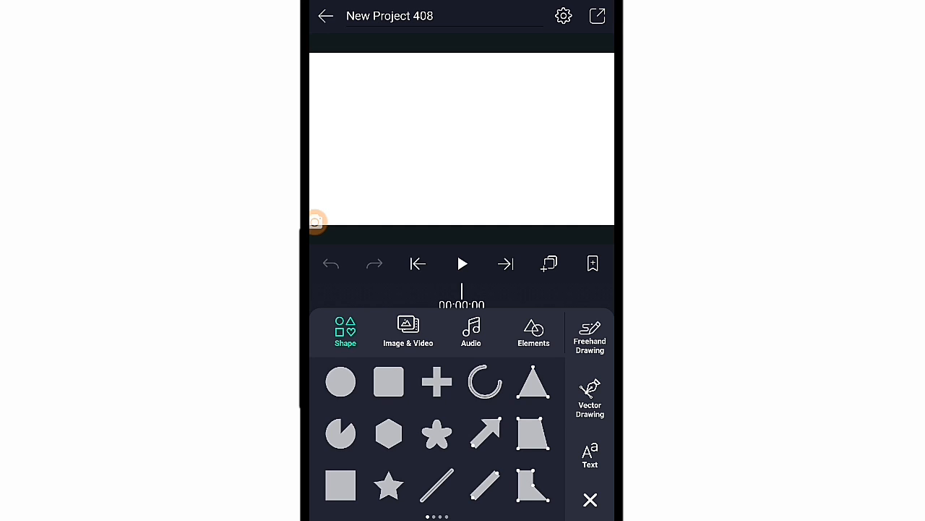
pyautogui.click(408, 333)
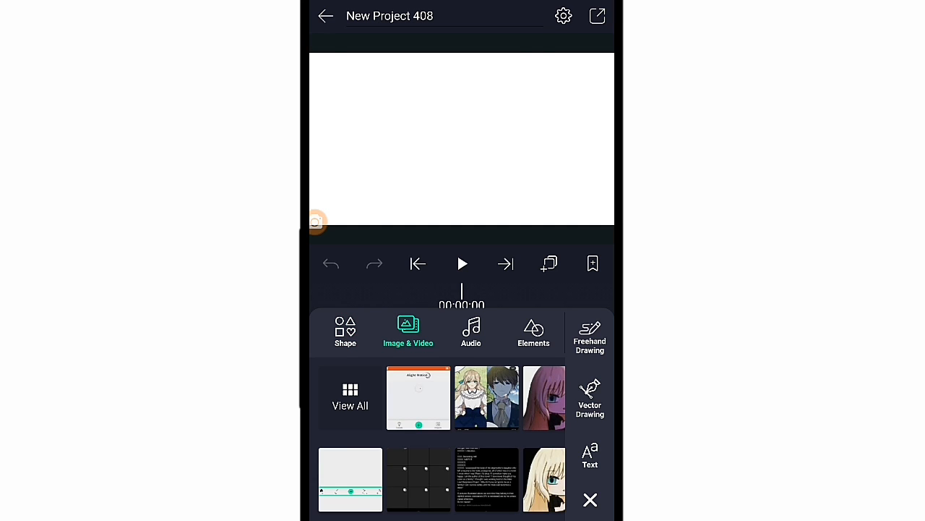
pyautogui.click(471, 333)
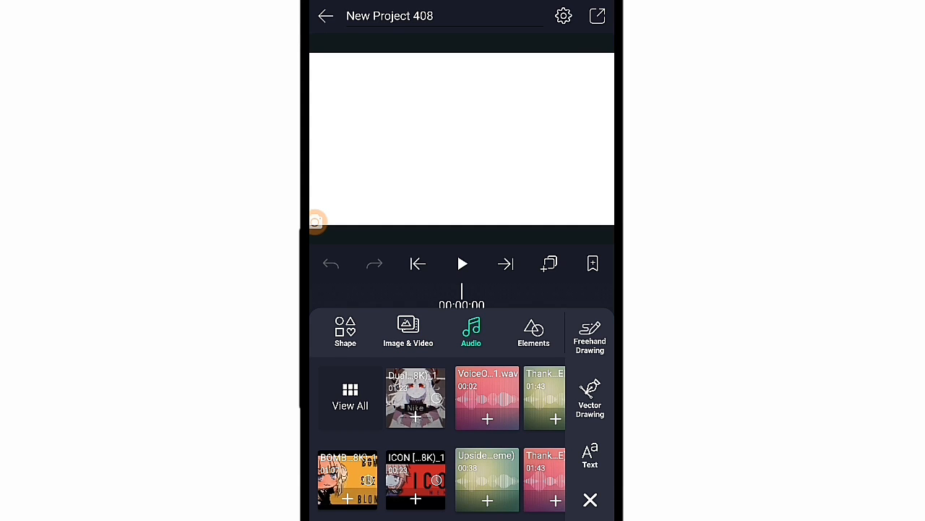
pyautogui.click(534, 333)
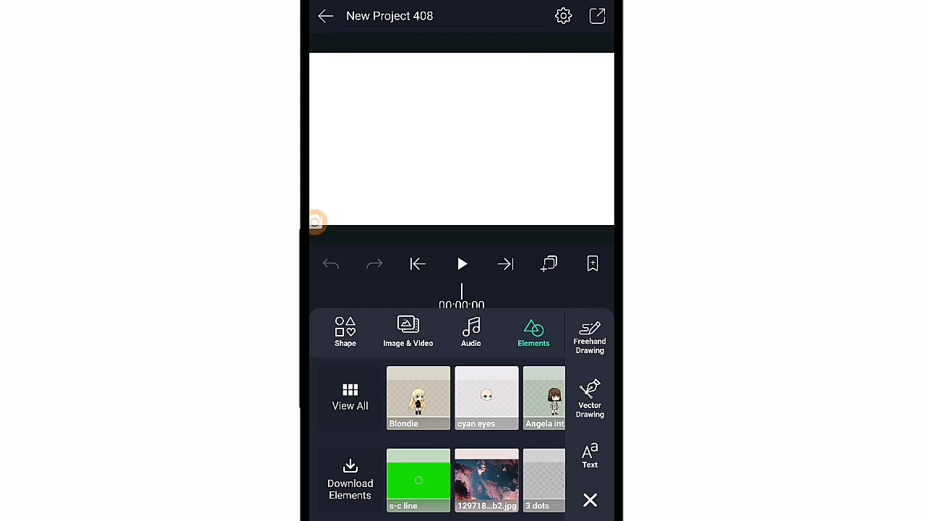
pyautogui.click(407, 332)
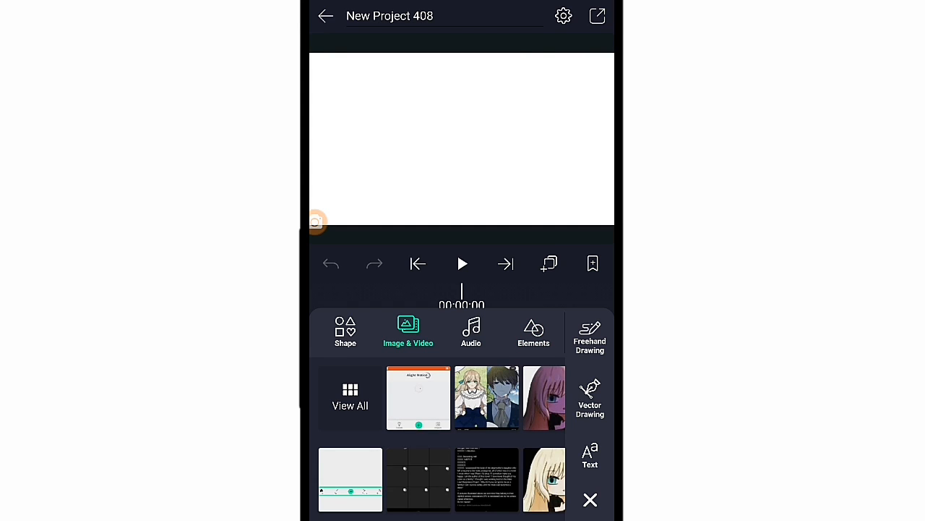
pyautogui.click(344, 331)
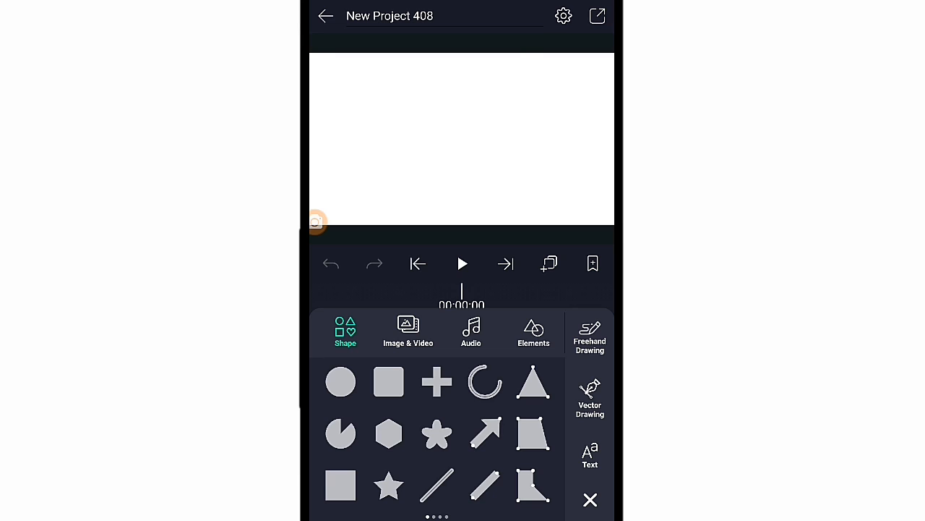
# - Add a rectangle shape and bring up the Rectangle 1 layer's editing options
pyautogui.click(388, 382)
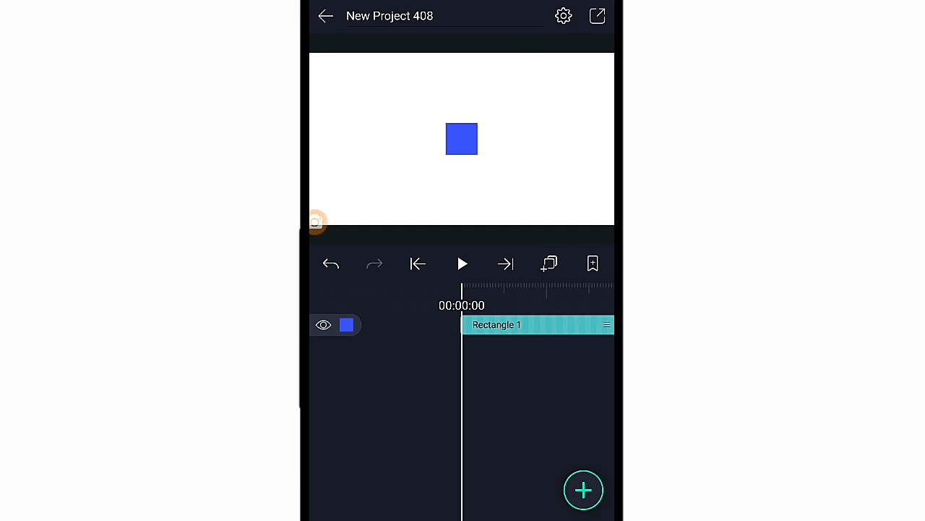
pyautogui.click(538, 324)
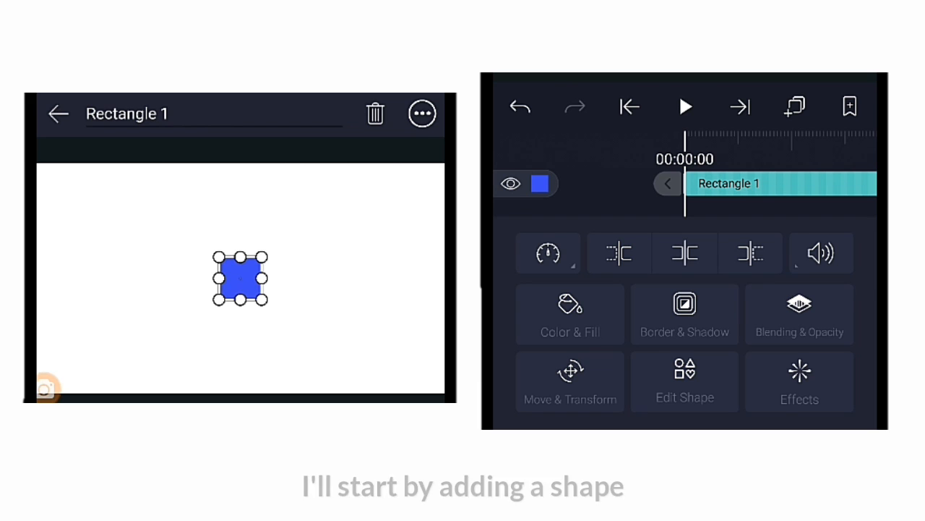
# - Set the rectangle's Color & Fill to solid black #000000
pyautogui.click(570, 315)
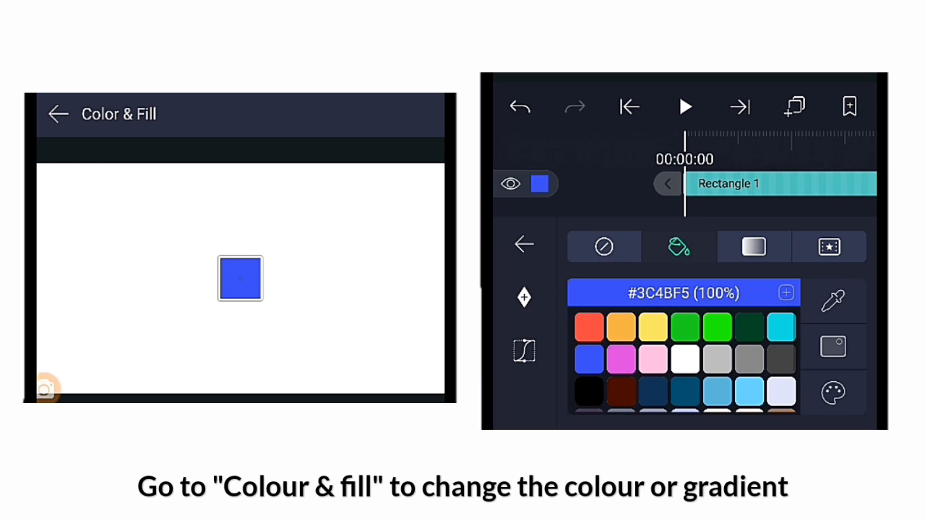
pyautogui.click(835, 347)
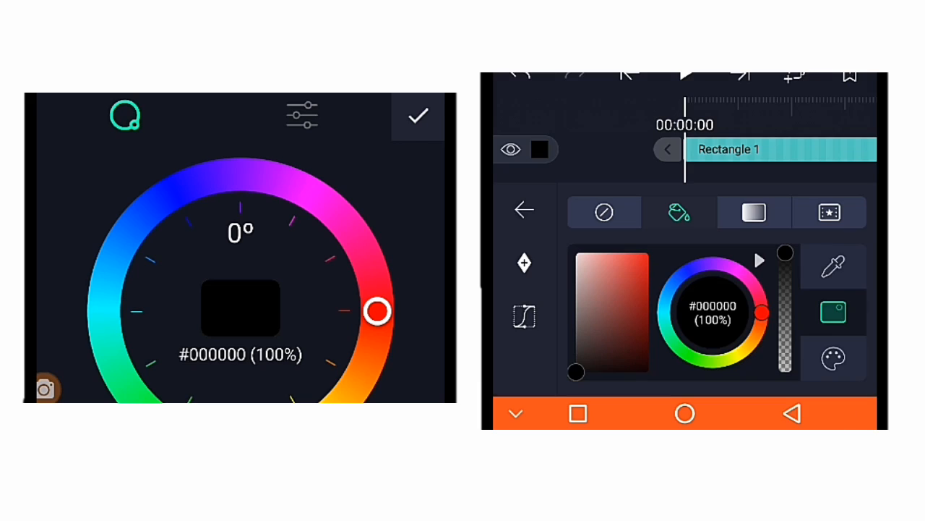
pyautogui.click(416, 116)
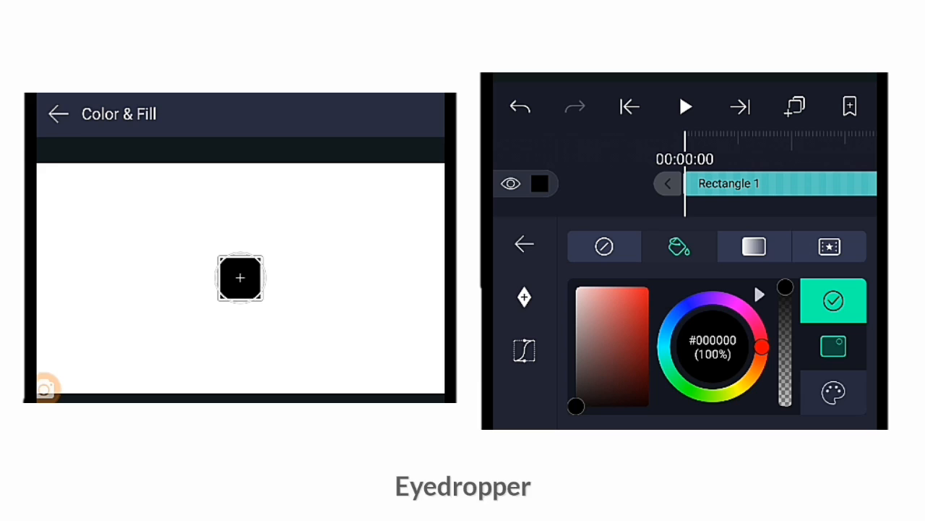
# - Preview the gradient and media fill types, then move on to the transform settings showing 960.00, 540.00
pyautogui.click(753, 246)
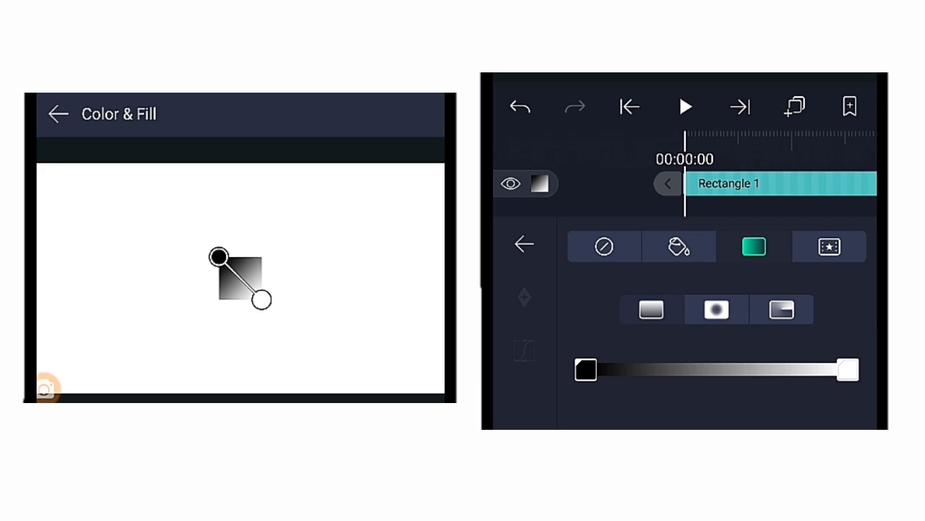
pyautogui.click(830, 248)
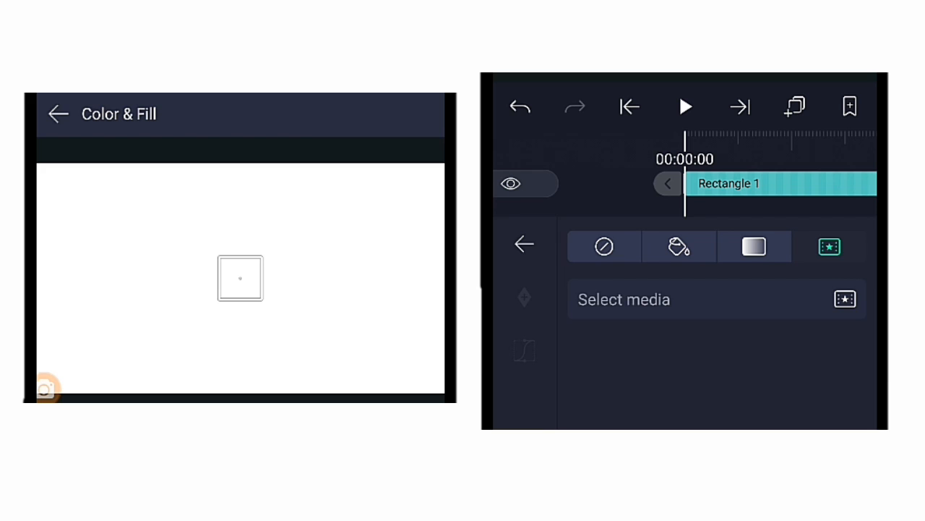
pyautogui.click(678, 245)
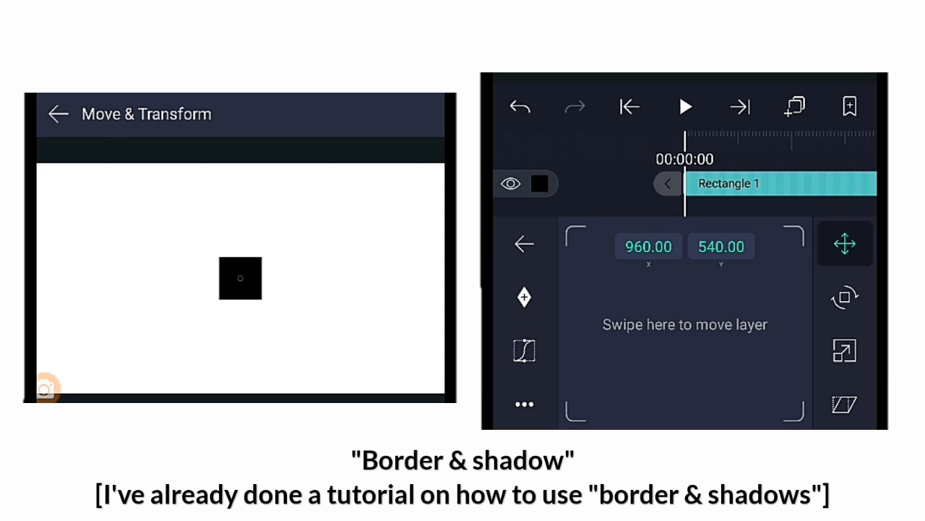
# - In Border & Shadow, try the stroke toggle, width and colour choices without keeping changes
pyautogui.click(524, 243)
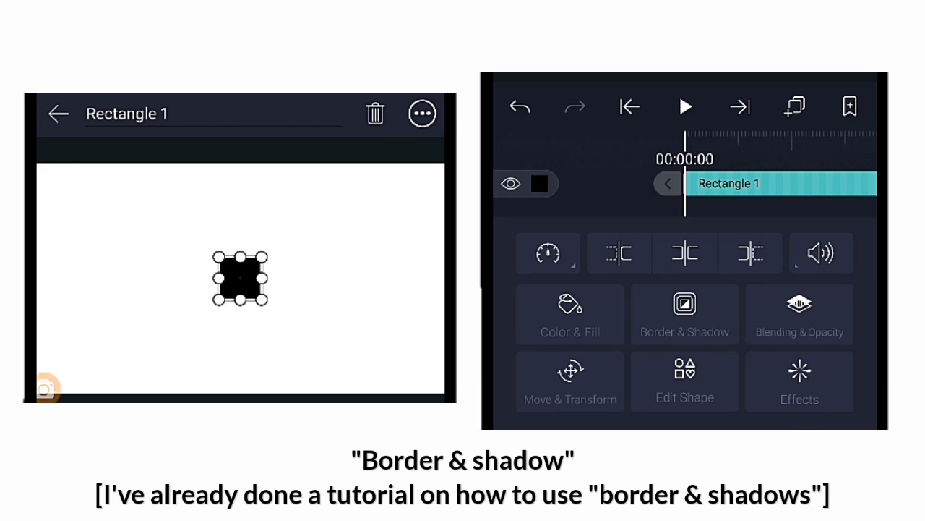
pyautogui.click(684, 315)
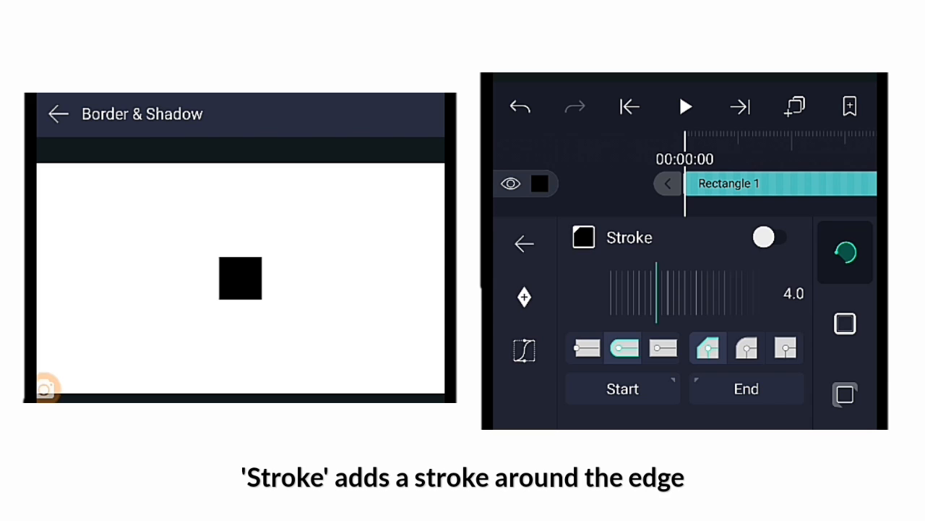
pyautogui.moveTo(658, 297); pyautogui.dragTo(654, 297)
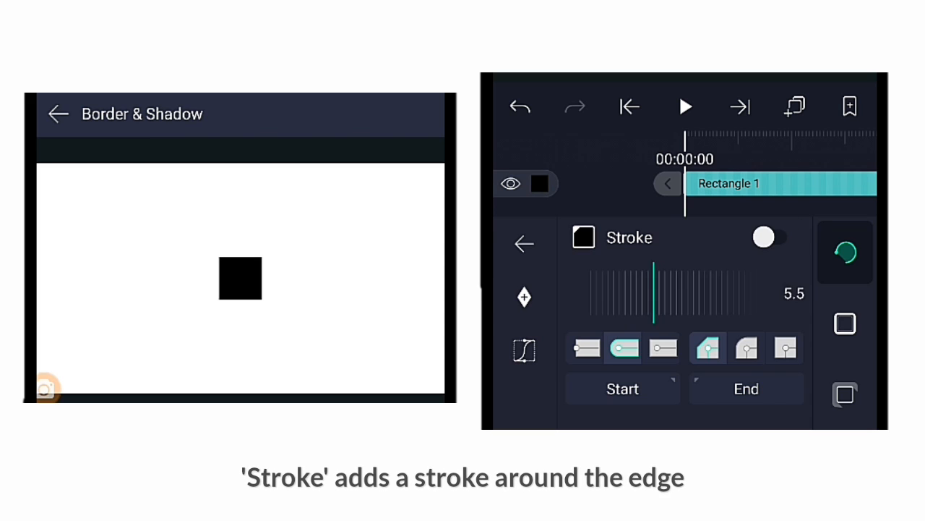
pyautogui.click(771, 238)
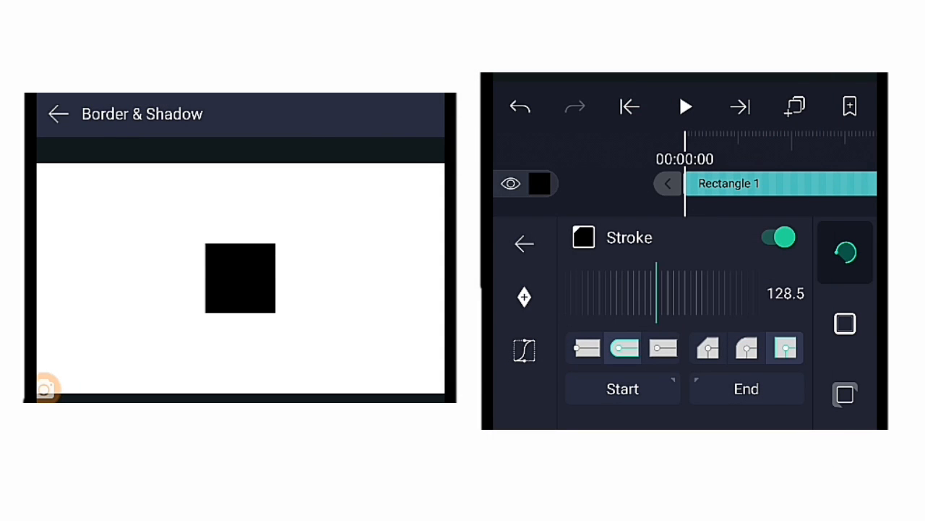
pyautogui.click(581, 237)
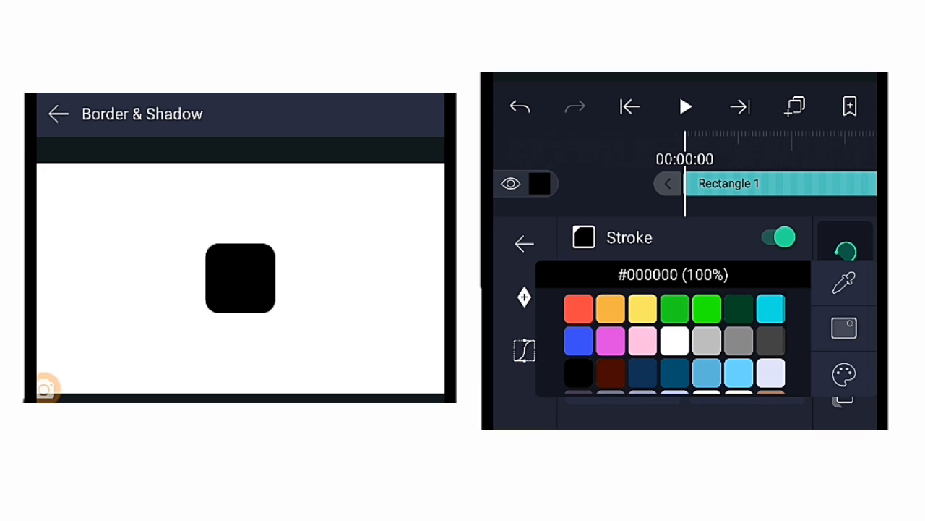
pyautogui.click(578, 307)
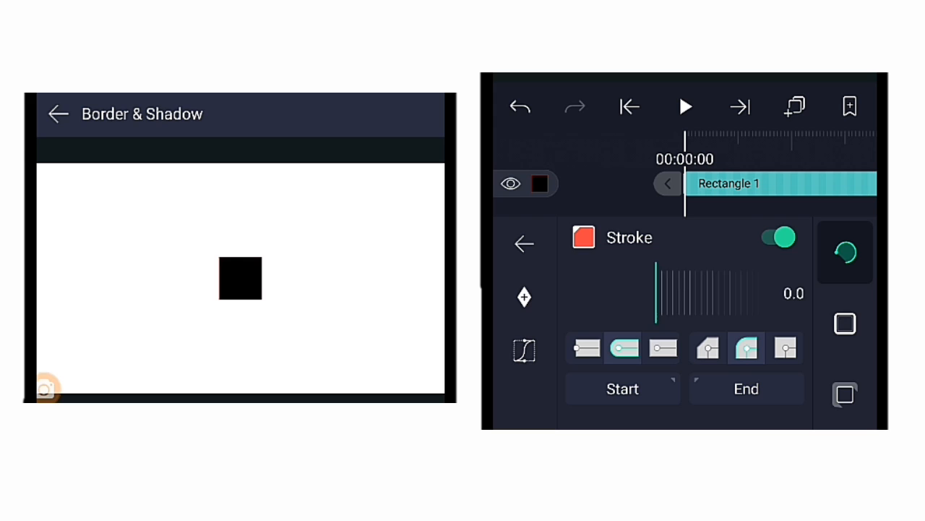
# - Look through the Border and Shadow tabs and return to the layer options
pyautogui.click(844, 327)
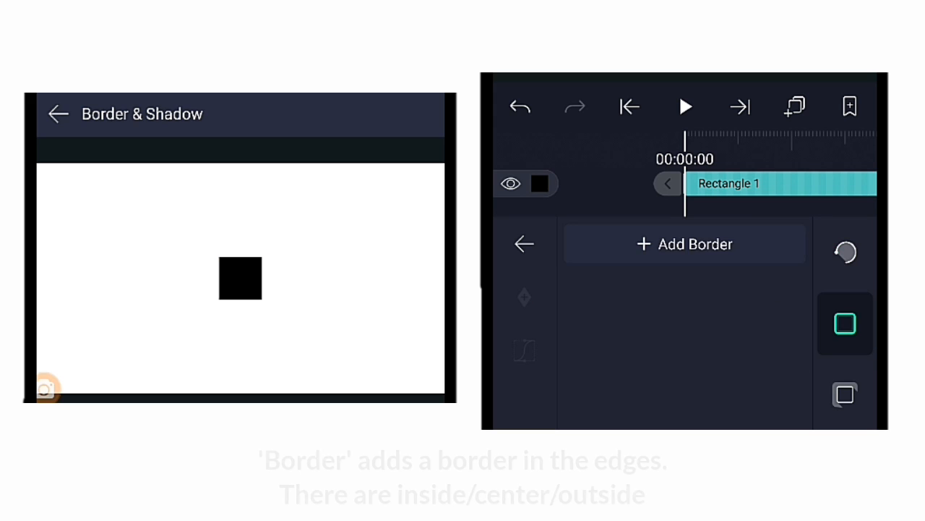
pyautogui.click(684, 243)
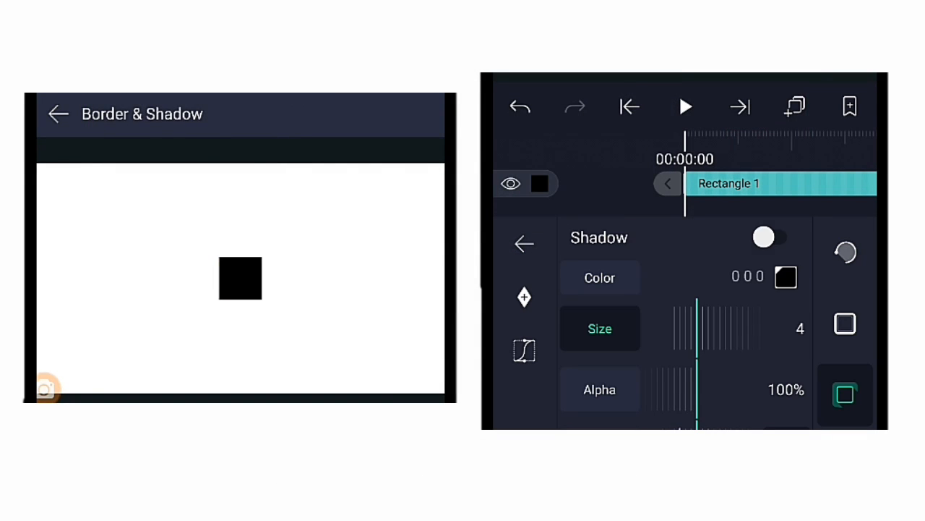
pyautogui.click(767, 237)
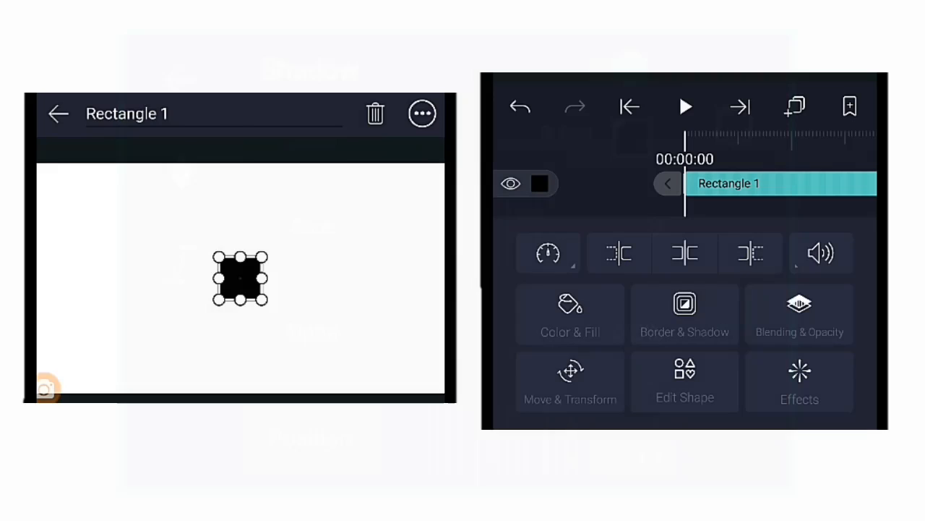
# - In Blending & Opacity, dip the opacity and restore 100%, collapse Darken and scroll the blend modes
pyautogui.click(798, 329)
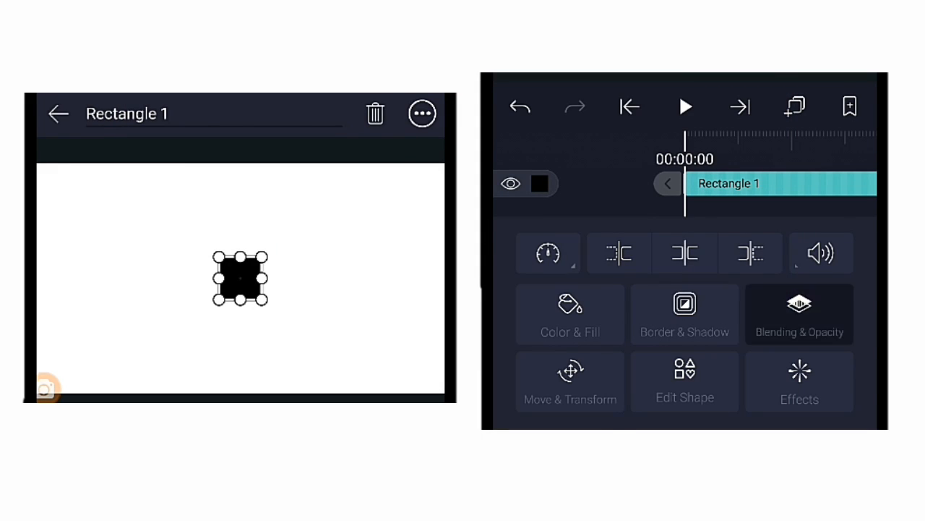
pyautogui.click(798, 321)
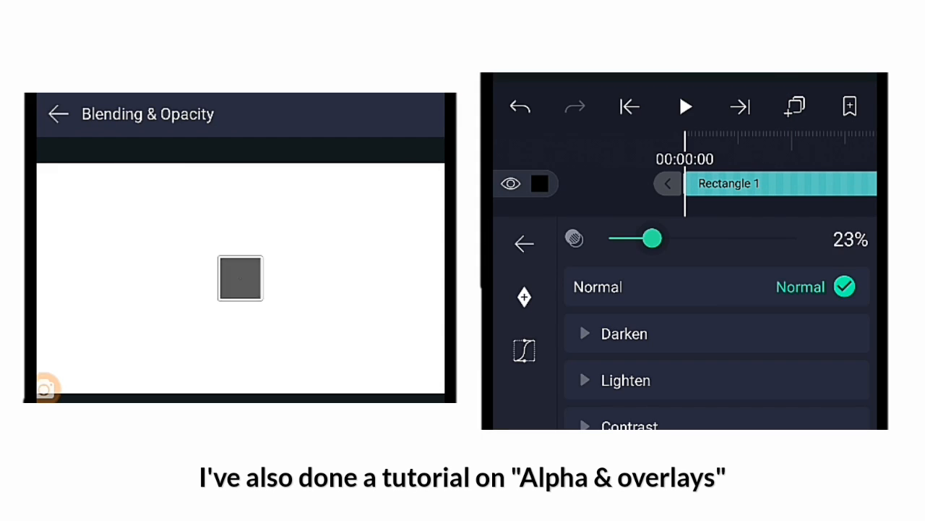
pyautogui.moveTo(651, 237); pyautogui.dragTo(610, 237)
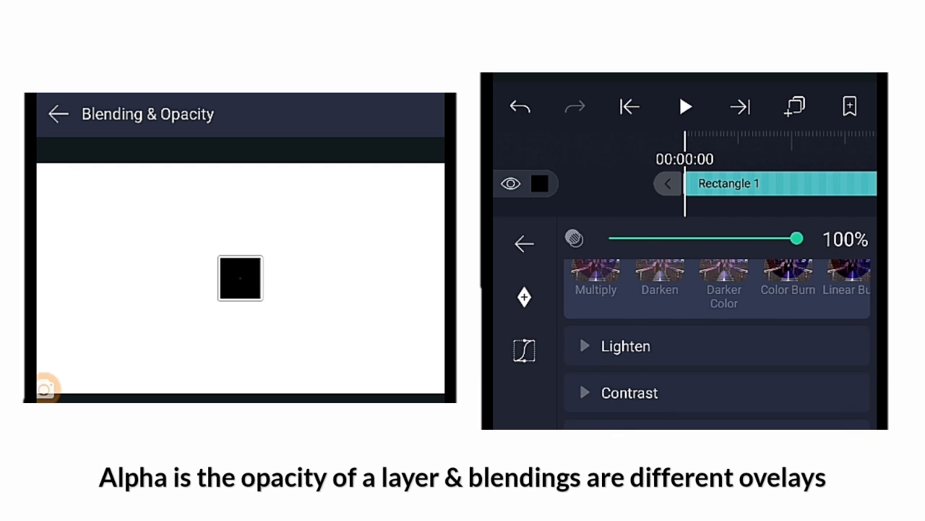
pyautogui.click(659, 282)
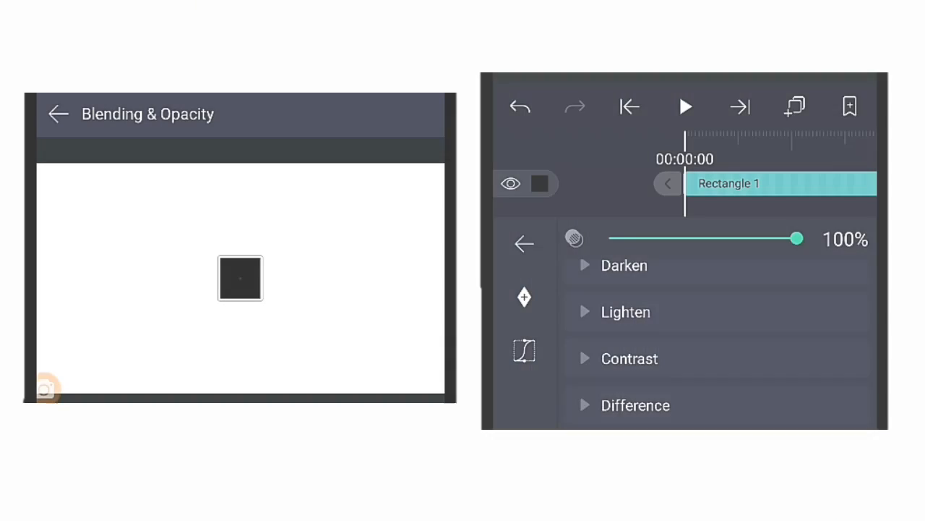
pyautogui.scroll(-3)
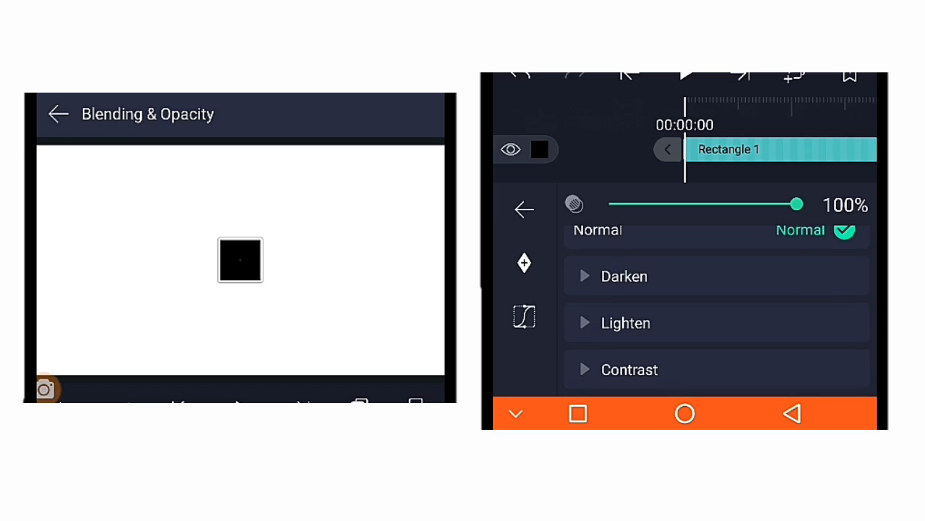
pyautogui.scroll(-3)
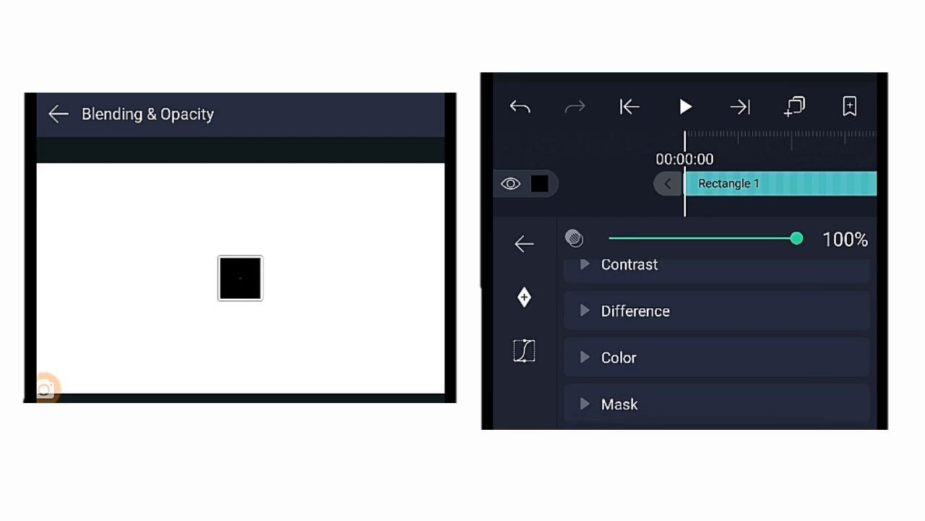
# - Look at the Edit Shape size settings and return to the layer options
pyautogui.click(523, 243)
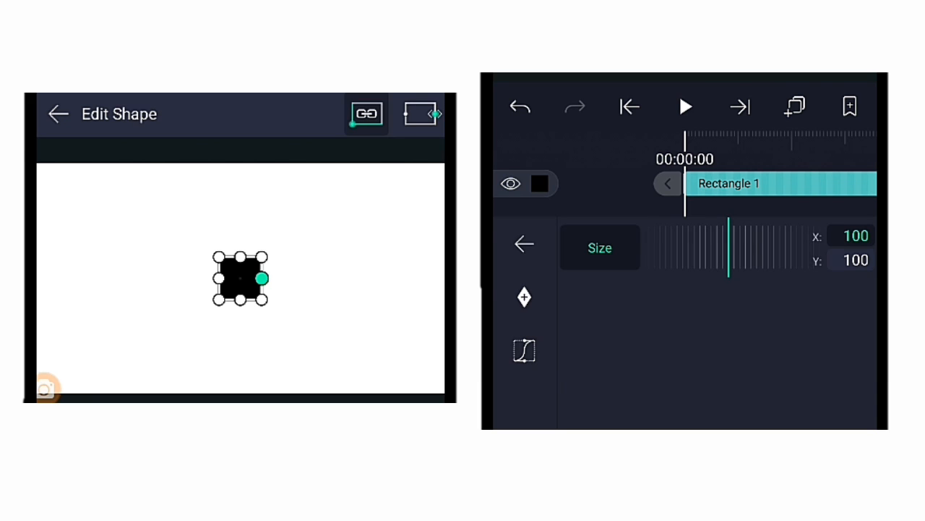
pyautogui.moveTo(262, 278); pyautogui.dragTo(280, 278)
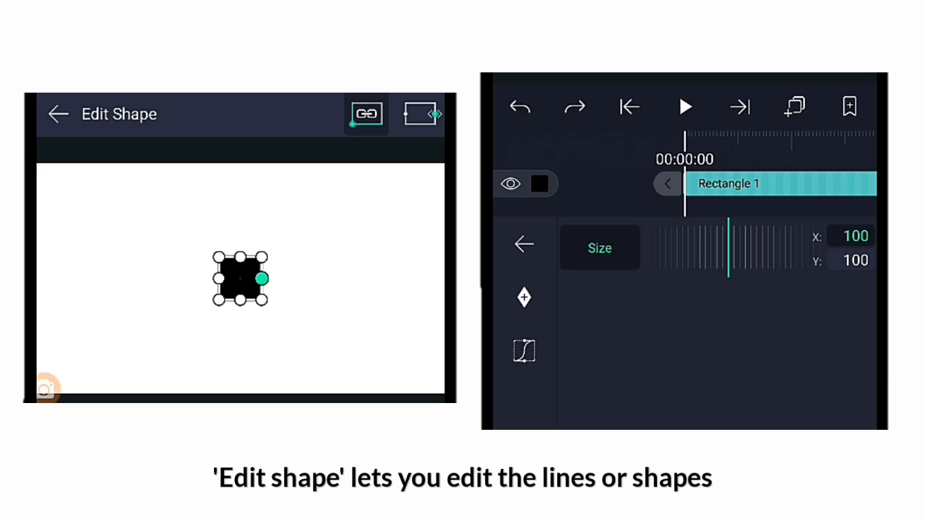
pyautogui.click(523, 243)
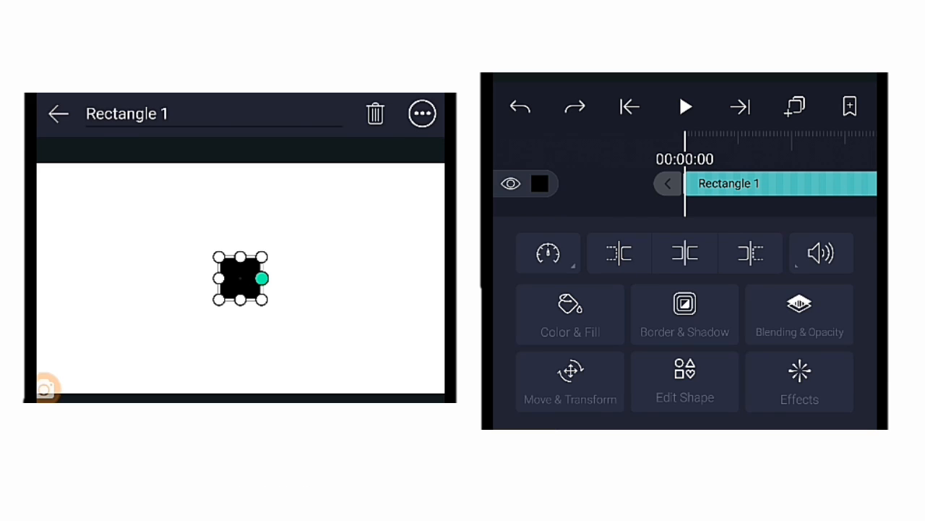
# - Browse the Add Effect catalogue and close it with no effect added
pyautogui.click(798, 381)
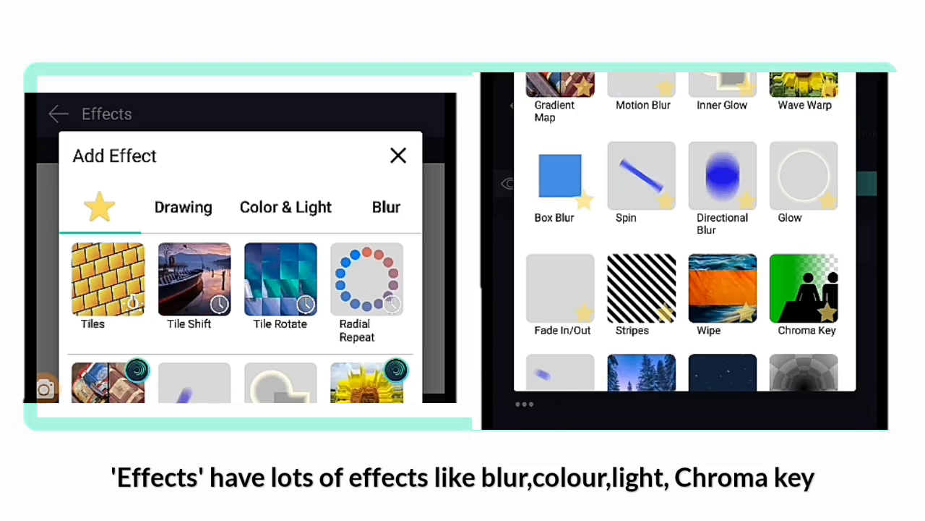
pyautogui.click(182, 208)
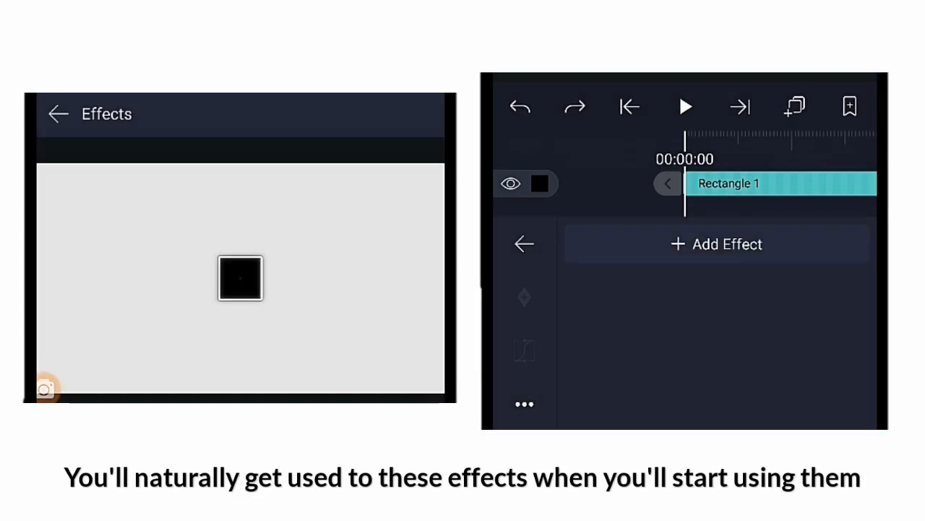
# - In Move & Transform, rotate the rectangle to about -176° and back to 0°
pyautogui.click(718, 243)
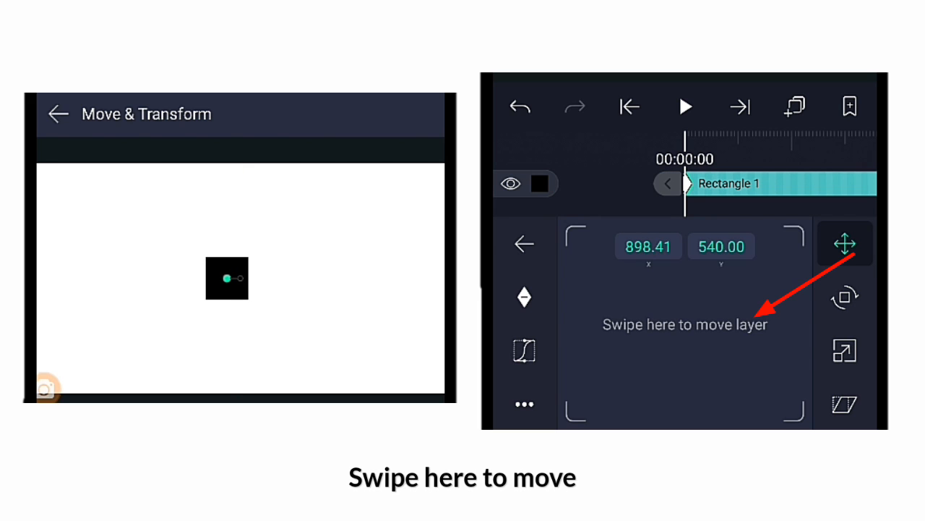
pyautogui.click(686, 107)
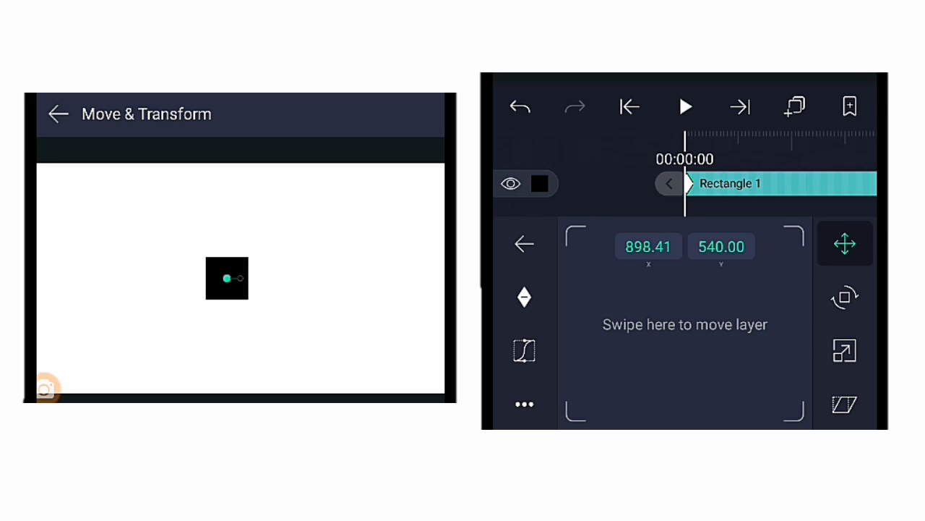
pyautogui.click(844, 300)
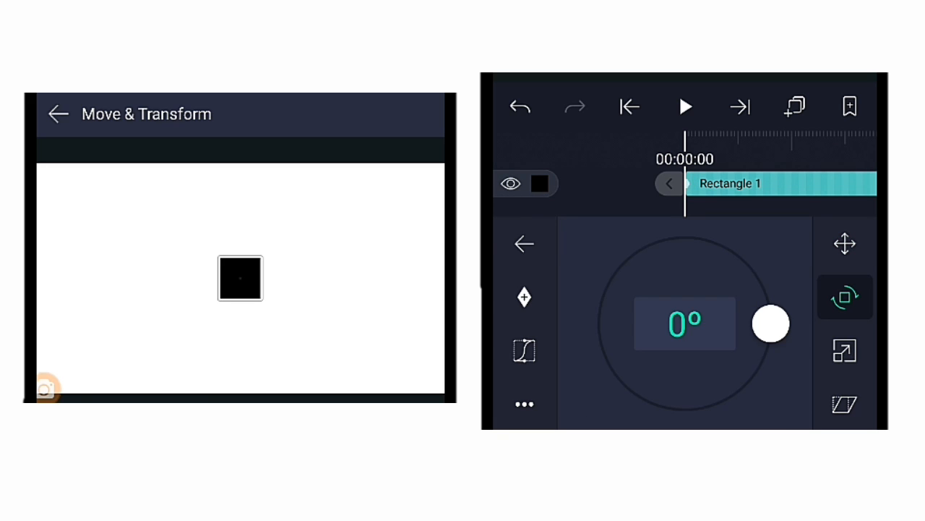
pyautogui.moveTo(769, 324); pyautogui.dragTo(596, 330)
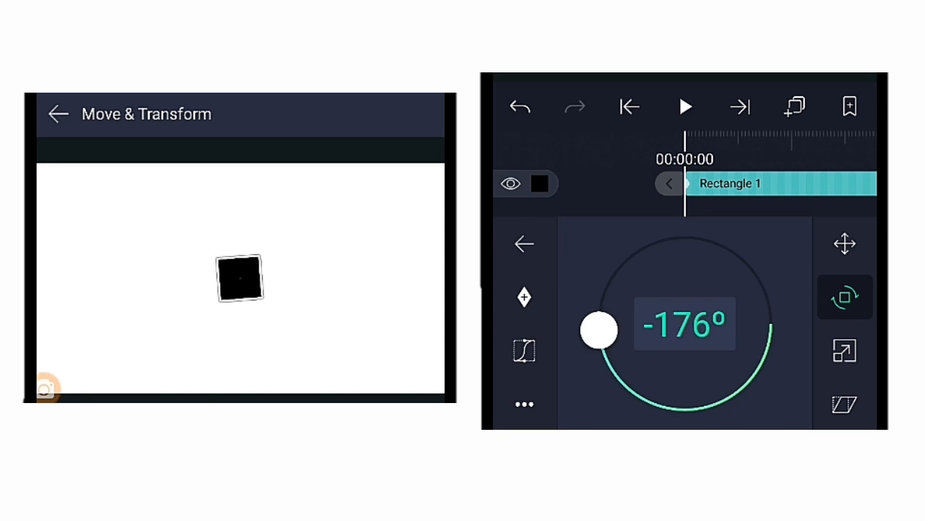
pyautogui.moveTo(596, 329); pyautogui.dragTo(769, 324)
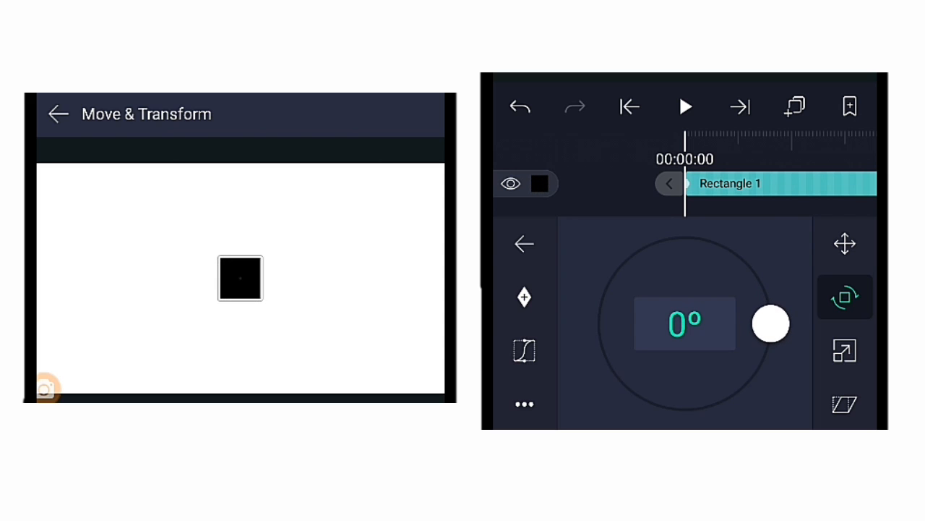
# - Check the 201px scale and set a 24.2° Y skew
pyautogui.click(844, 353)
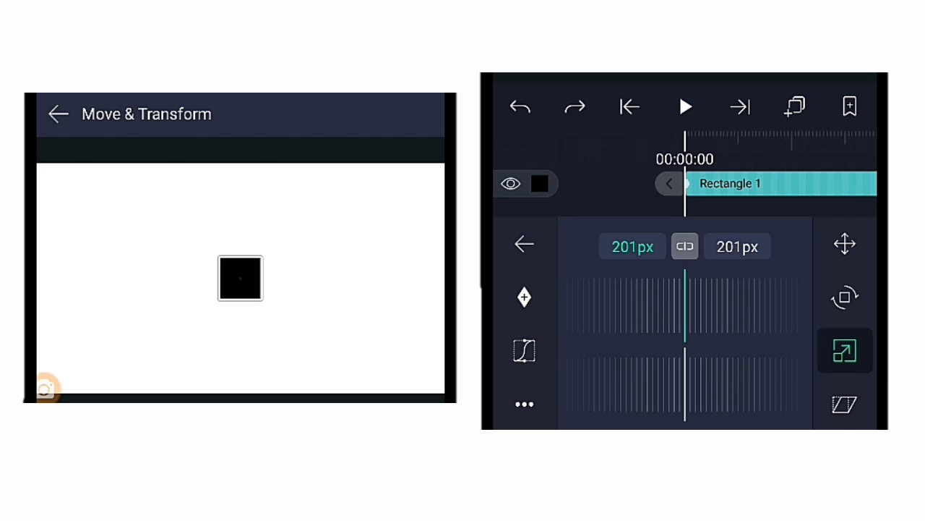
pyautogui.click(844, 406)
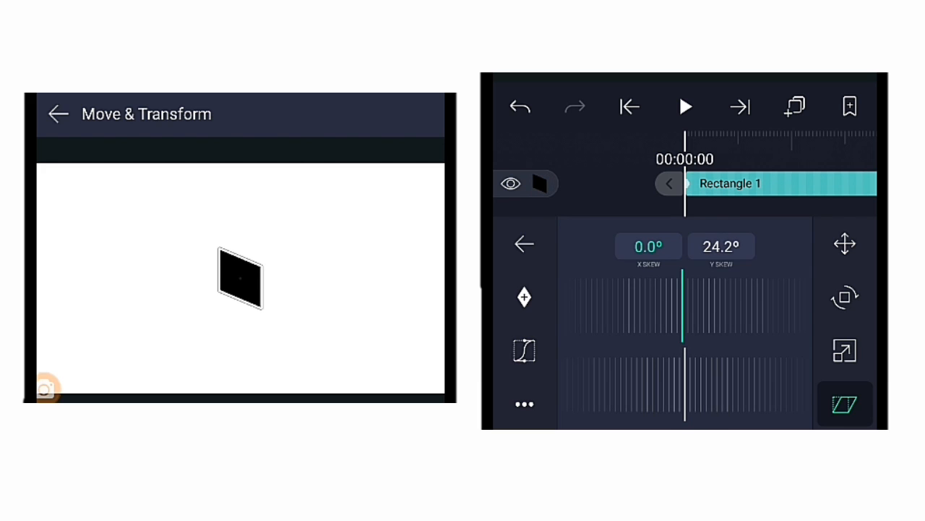
# - Try the easing button, OK the Keyframes Required message and return to Move & Transform
pyautogui.click(841, 249)
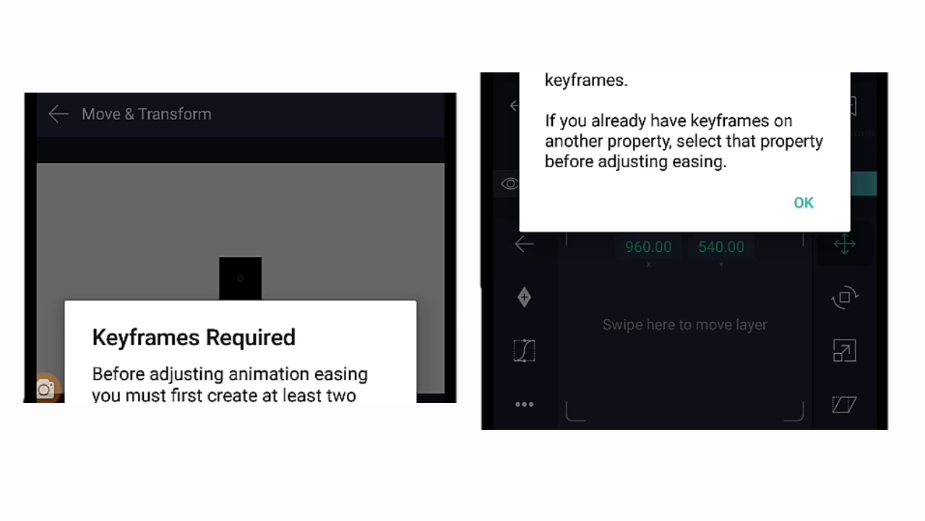
pyautogui.click(804, 203)
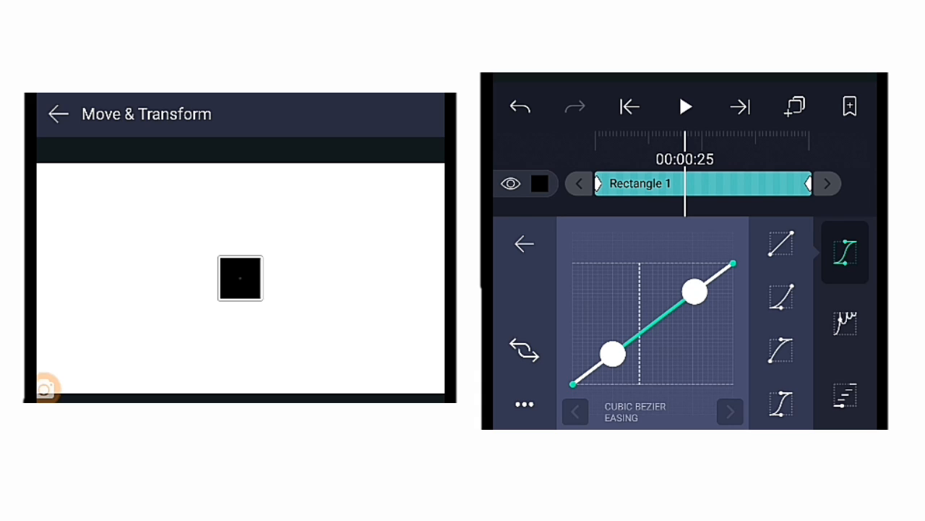
pyautogui.click(845, 244)
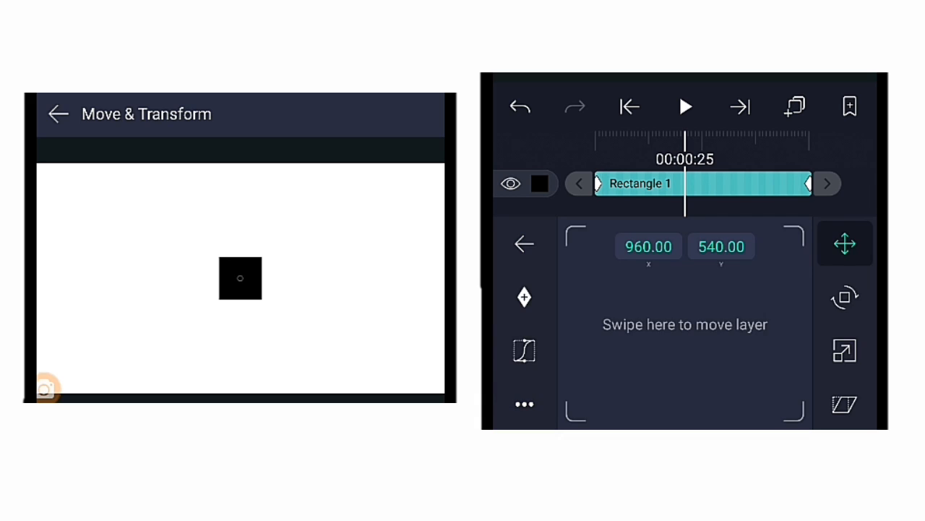
# - Reset the skew to 0° via the ⋯ reset choices and return to the project timeline
pyautogui.click(524, 296)
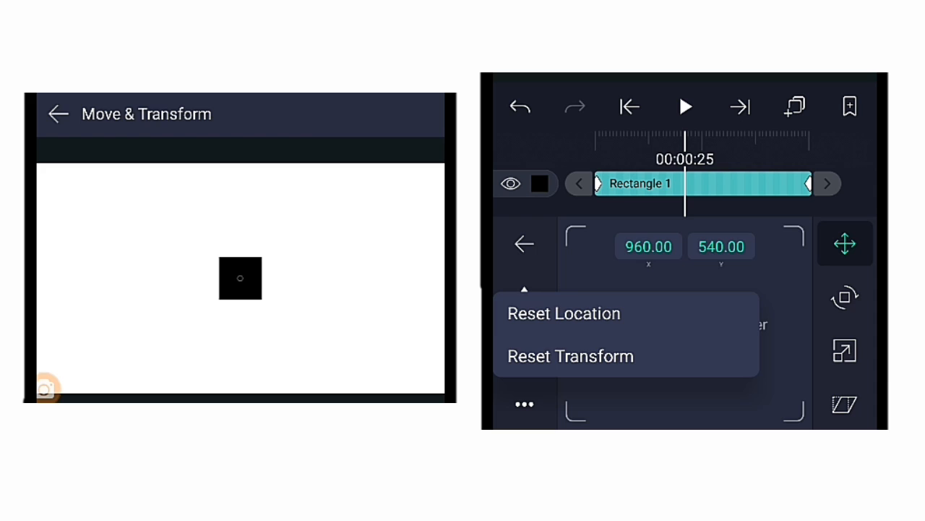
pyautogui.click(846, 304)
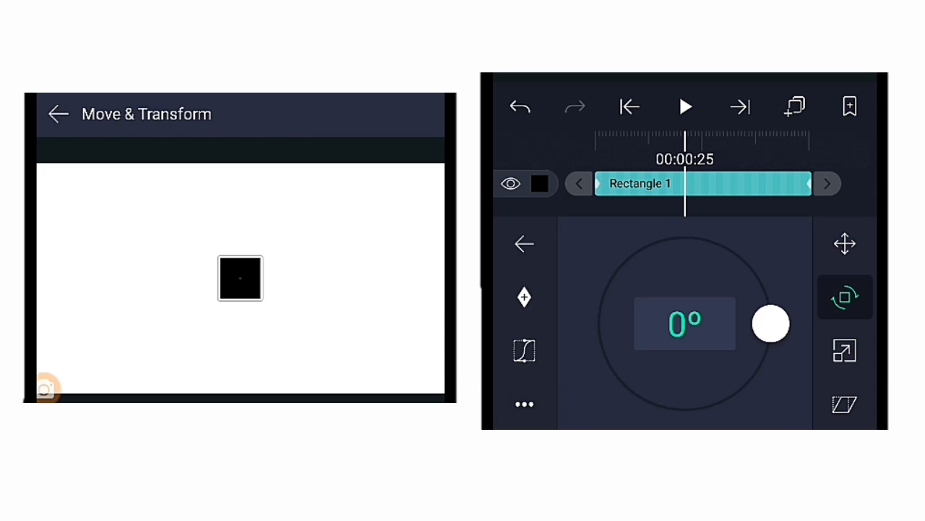
pyautogui.click(844, 353)
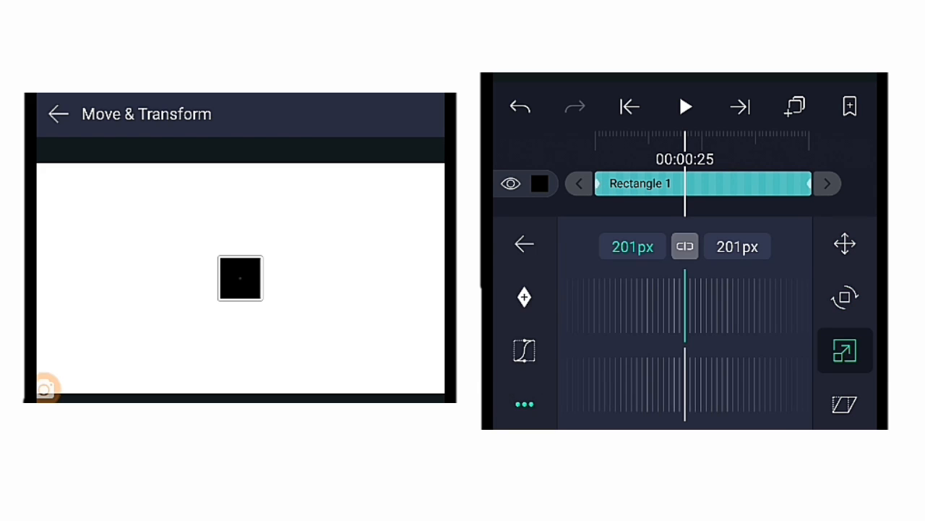
pyautogui.click(847, 408)
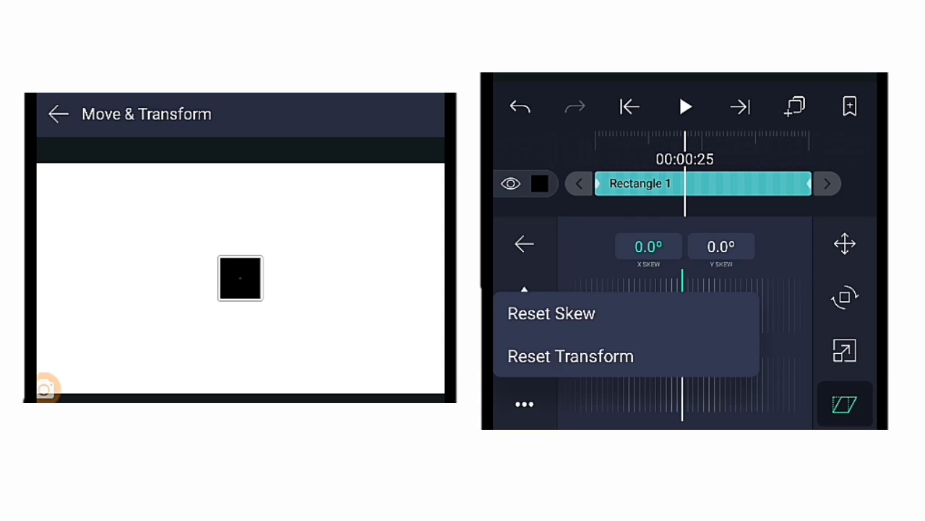
pyautogui.click(523, 245)
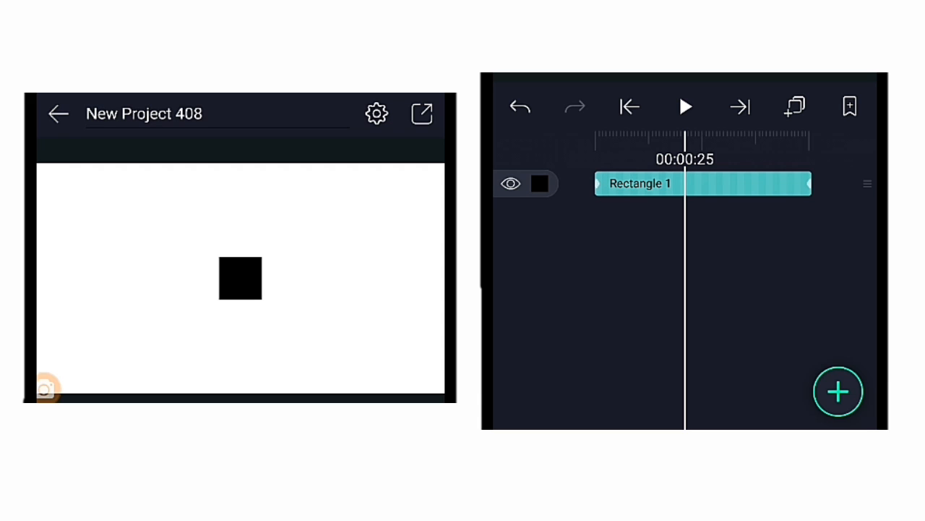